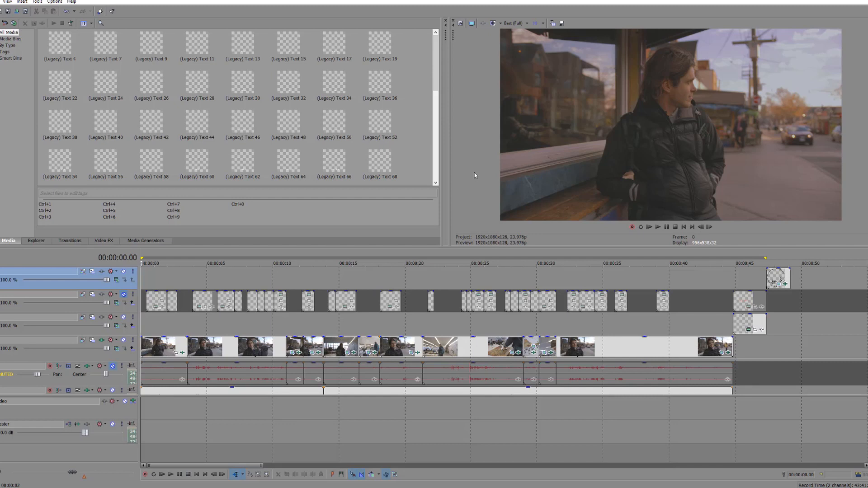
mouse_move(467, 28)
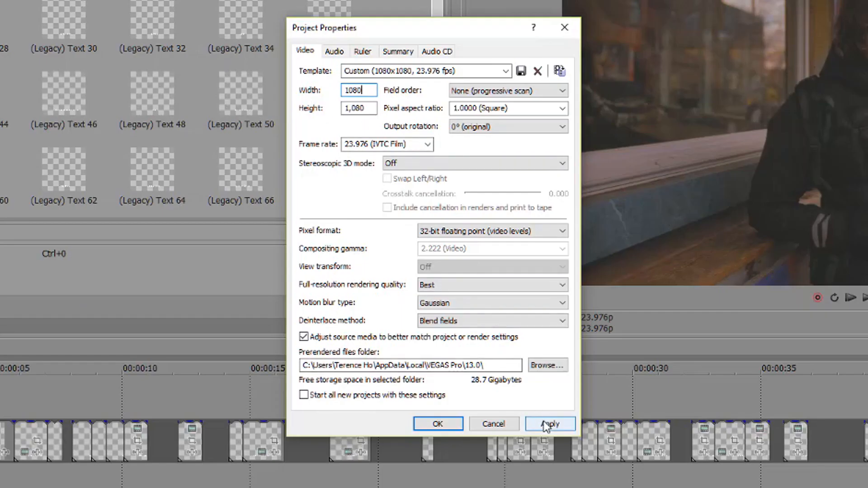
- Apply a 1080×1080 square frame size in Project Properties and confirm
left_click(549, 424)
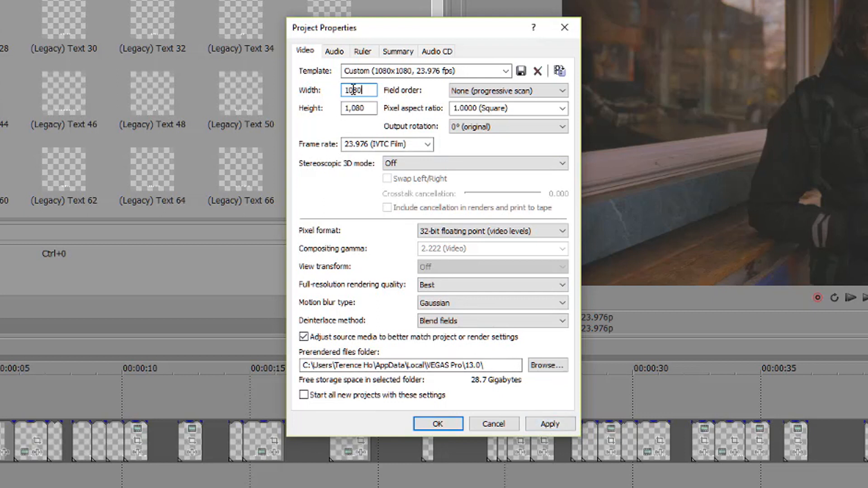
mouse_move(379, 114)
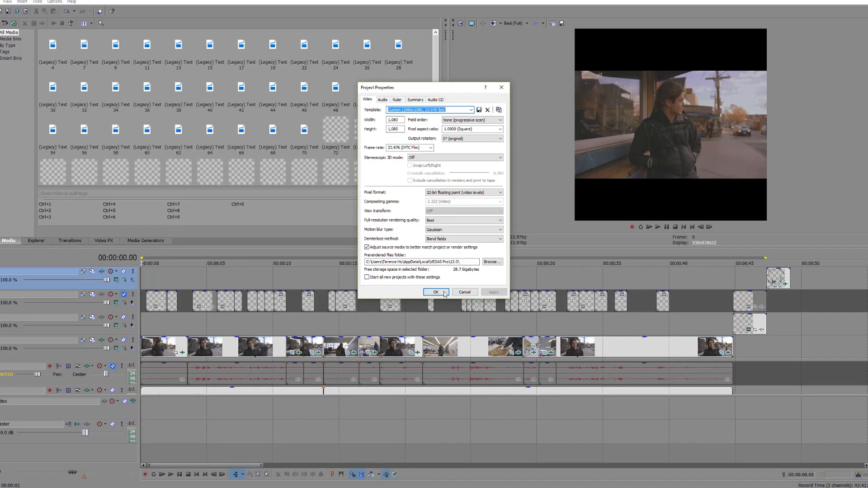
left_click(436, 291)
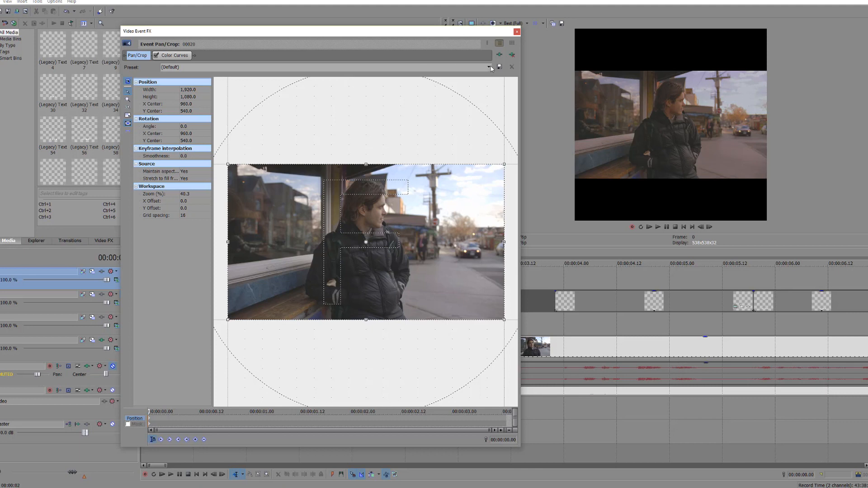
- Apply the '1:1 Square aspect ratio' Pan/Crop preset to the interview clip
left_click(490, 67)
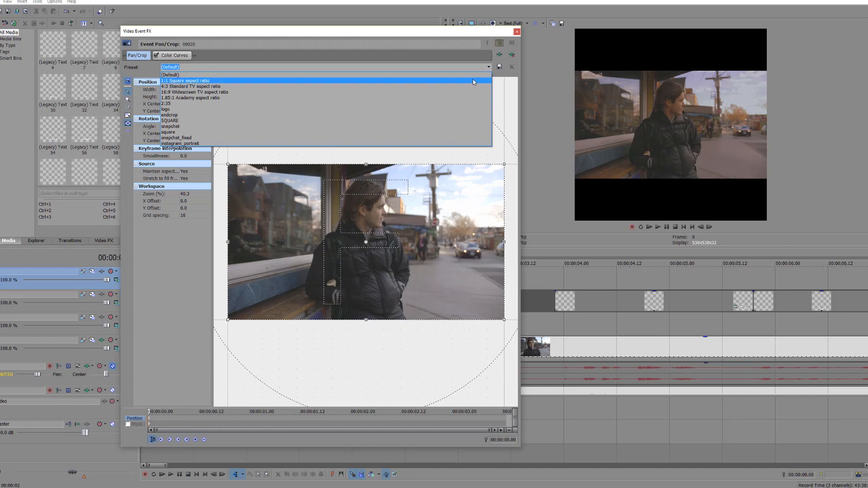
left_click(185, 80)
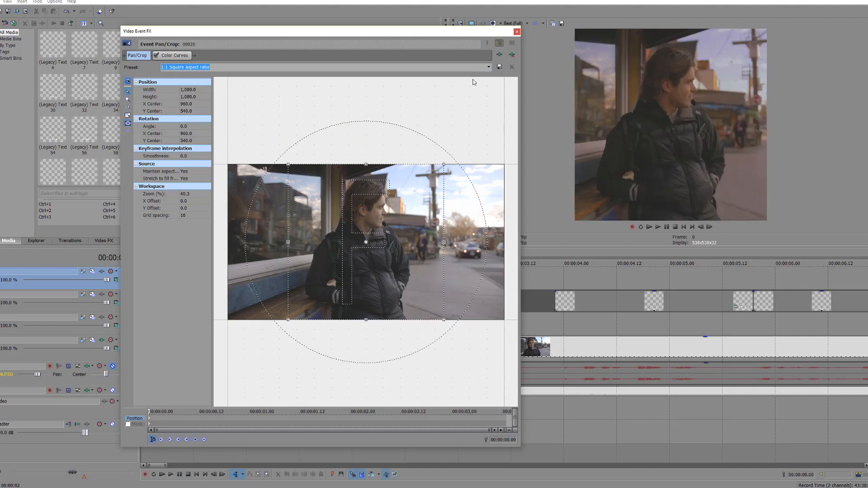
left_click(488, 67)
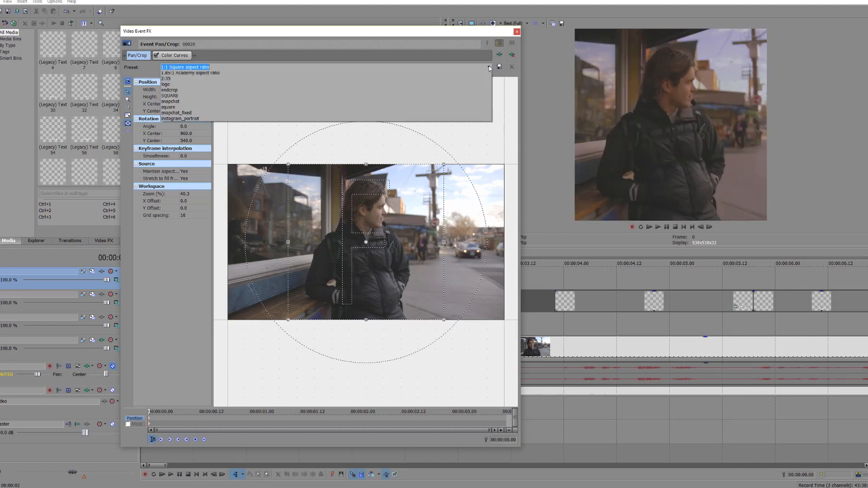
left_click(488, 67)
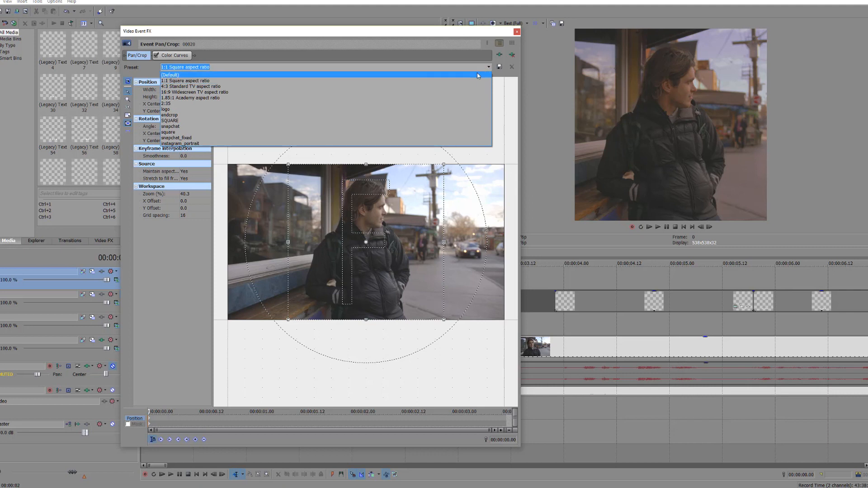
left_click(170, 74)
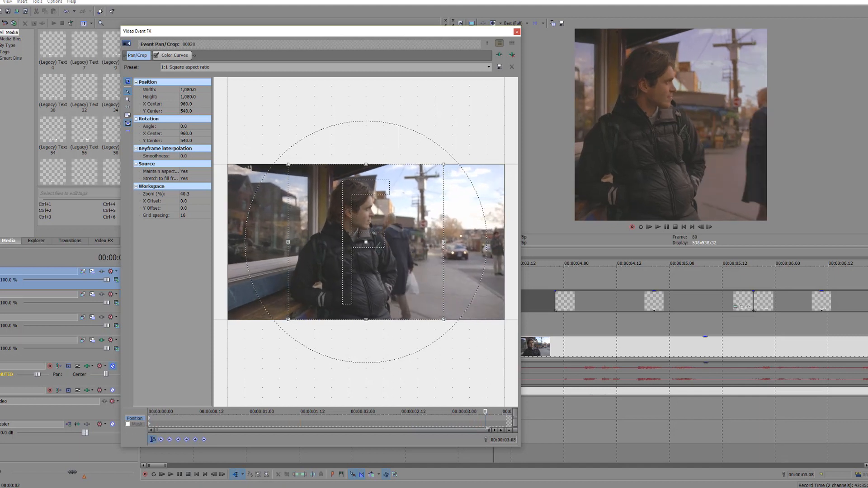
- At about 3 seconds, nudge the square crop slightly left and close Pan/Crop
left_click(194, 439)
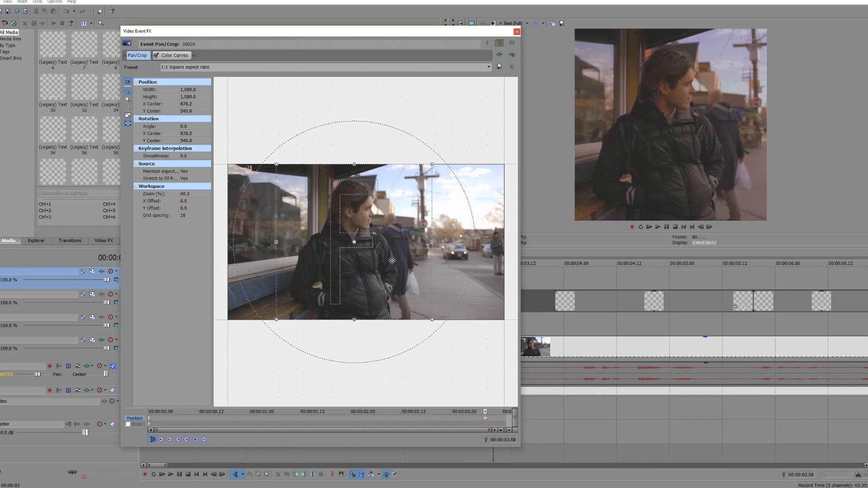
left_click_drag(362, 242, 354, 242)
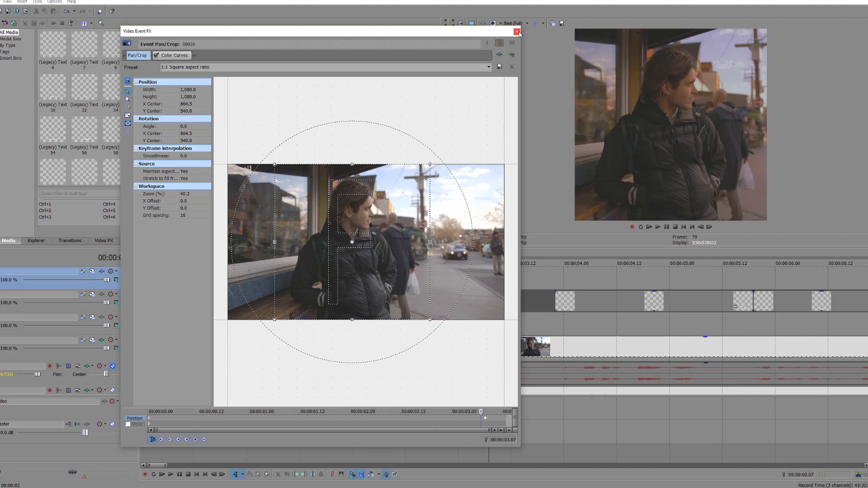
left_click(516, 31)
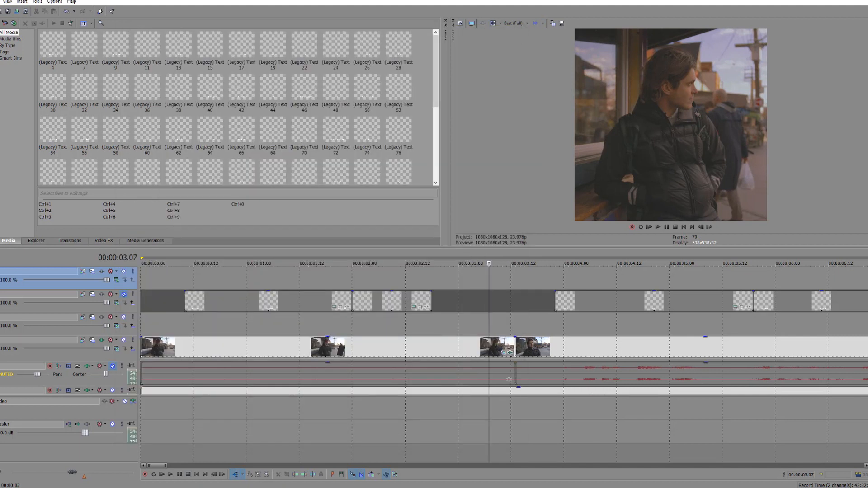
- Start Render As and select the Internet HD 1080p MP4 template
left_click(22, 2)
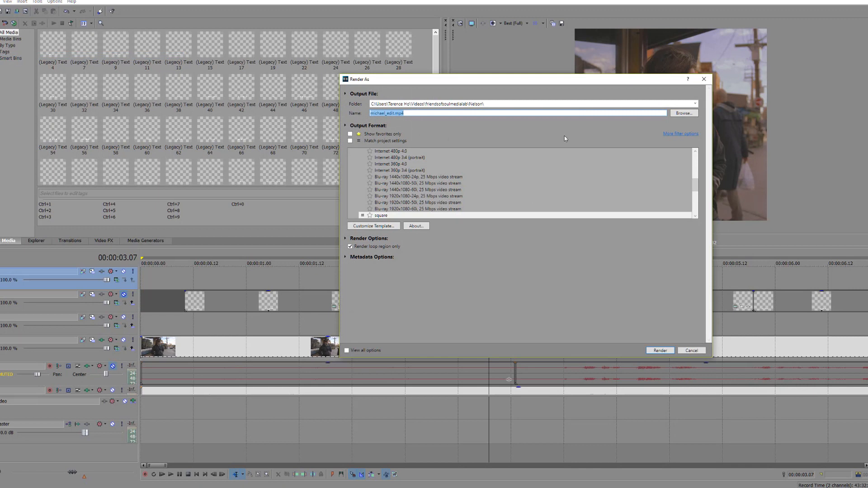
scroll("up", 3)
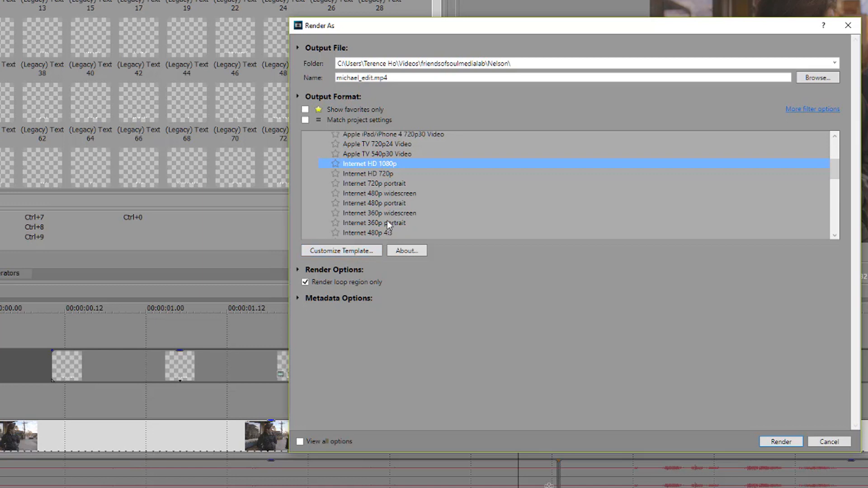
left_click(340, 250)
type("1080")
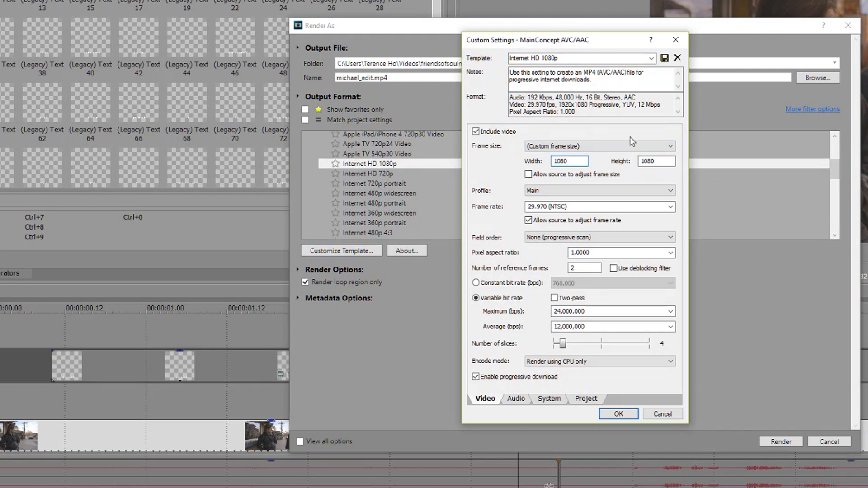
- Customize the template to a 1080 frame at 23.976 fps, review Project and Audio, confirm
left_click(669, 207)
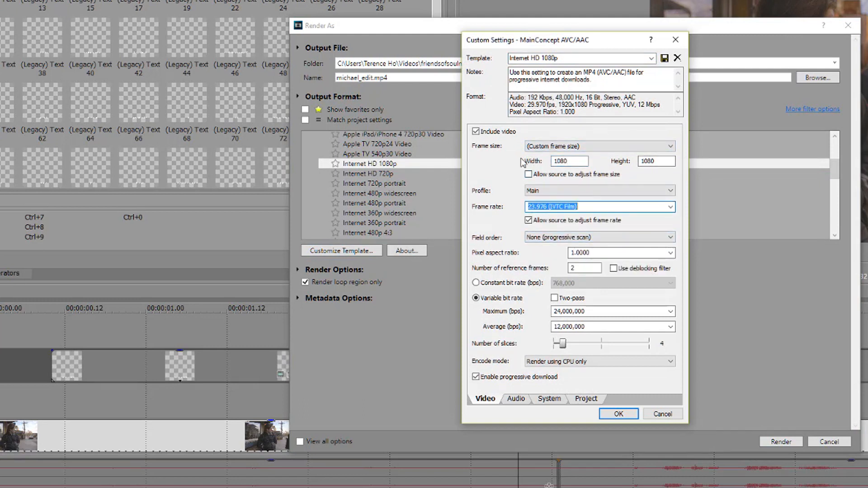
left_click(569, 161)
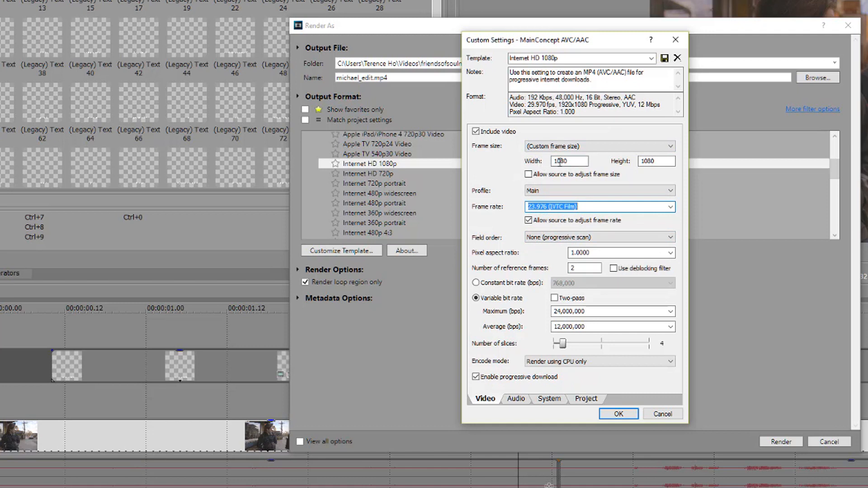
left_click(586, 399)
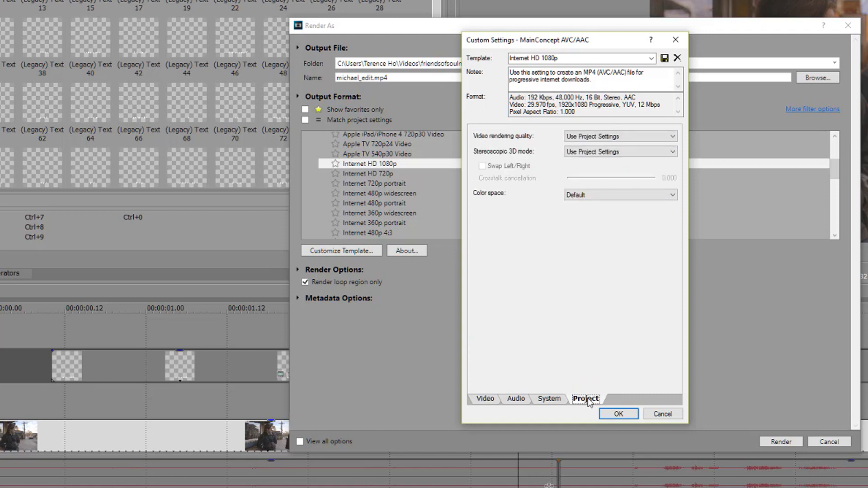
mouse_move(566, 401)
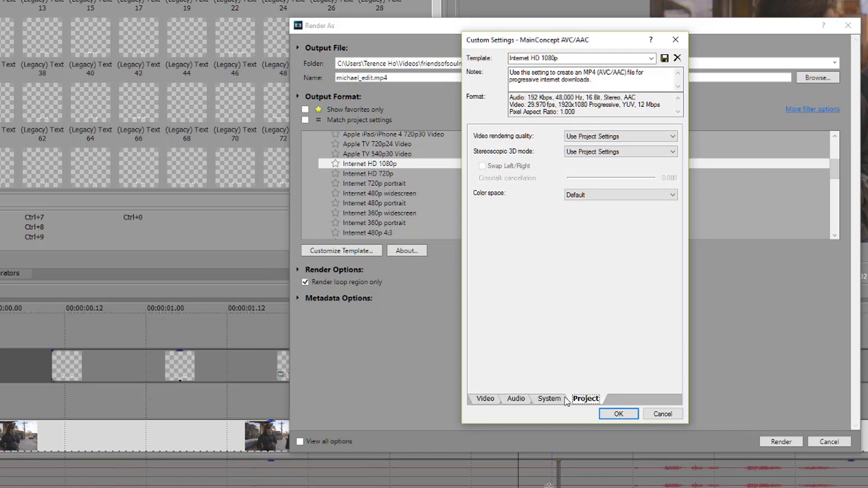
left_click(515, 399)
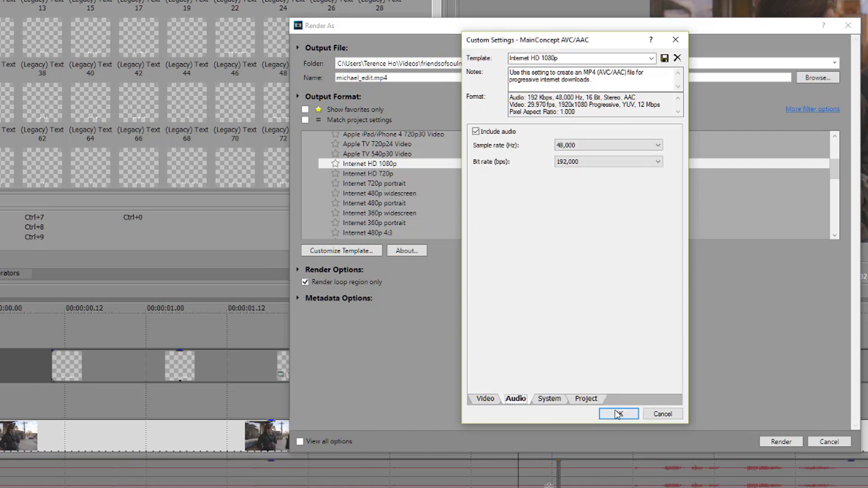
left_click(617, 414)
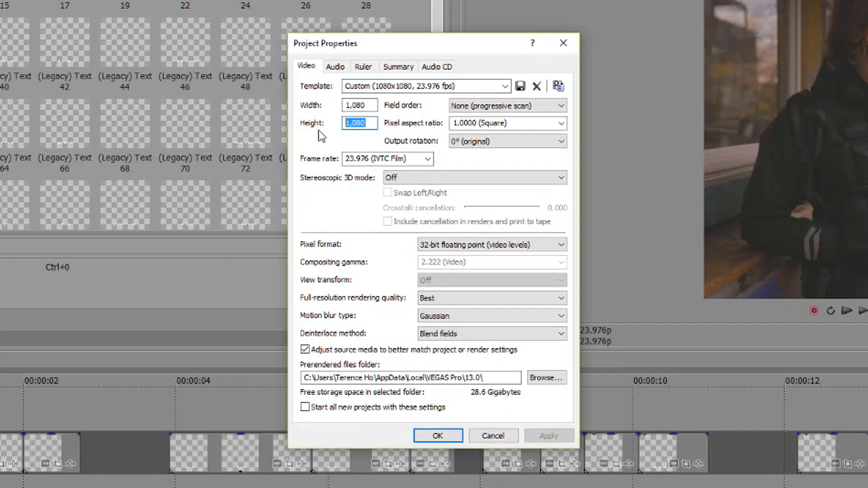
- Change the project Height to 1352 for a 1080×1352 portrait frame
type("1352")
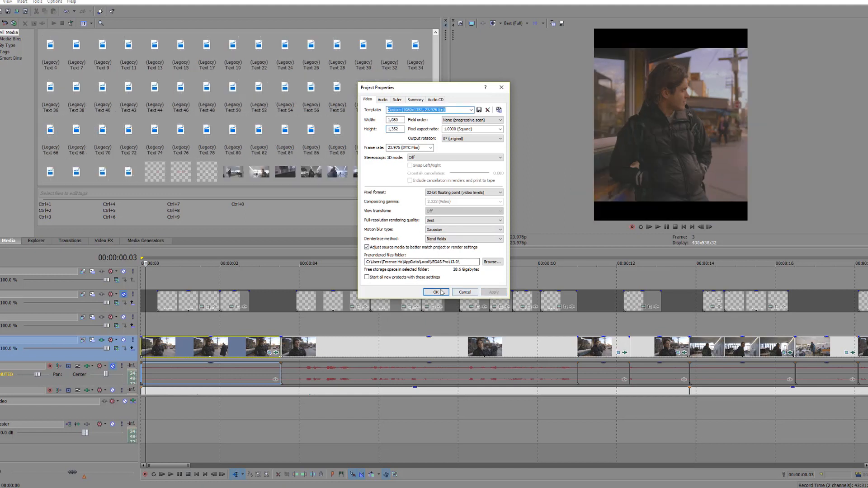
left_click(435, 292)
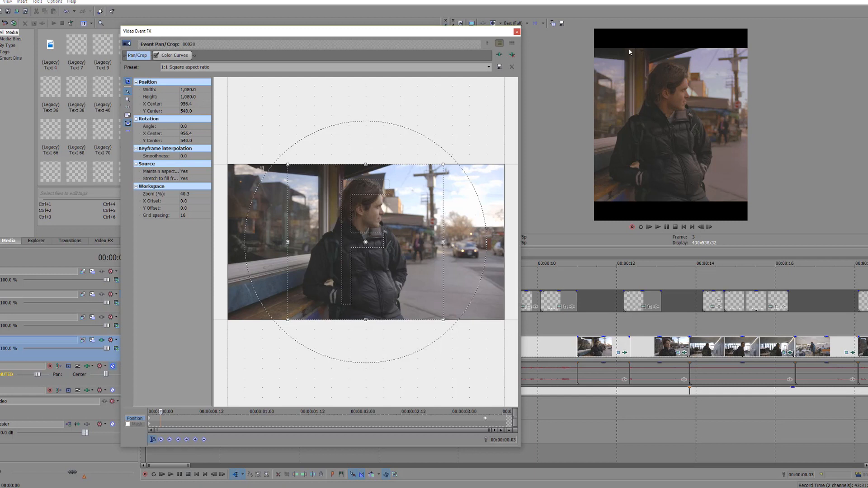
mouse_move(790, 205)
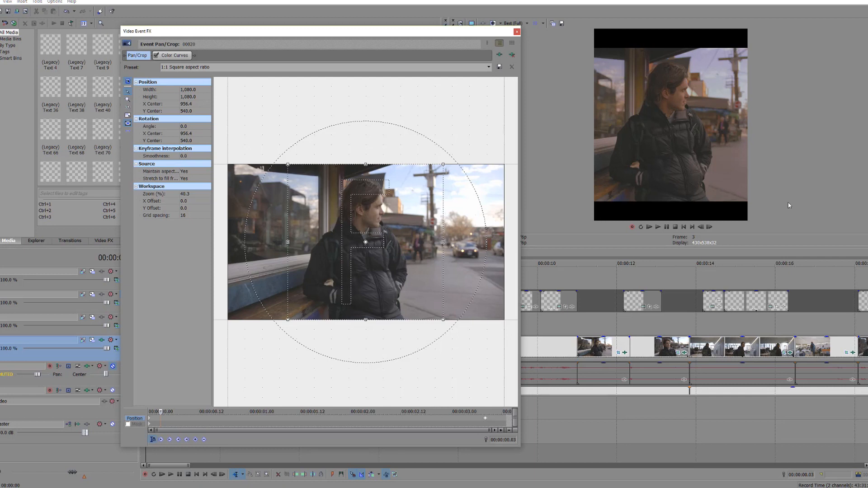
- Finish the 866.8×1080 portrait crop and close the Pan/Crop window
left_click(516, 31)
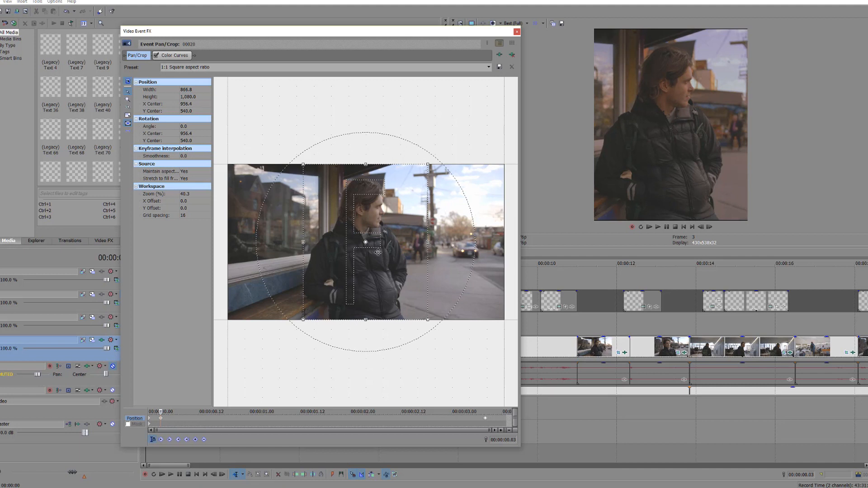
mouse_move(353, 244)
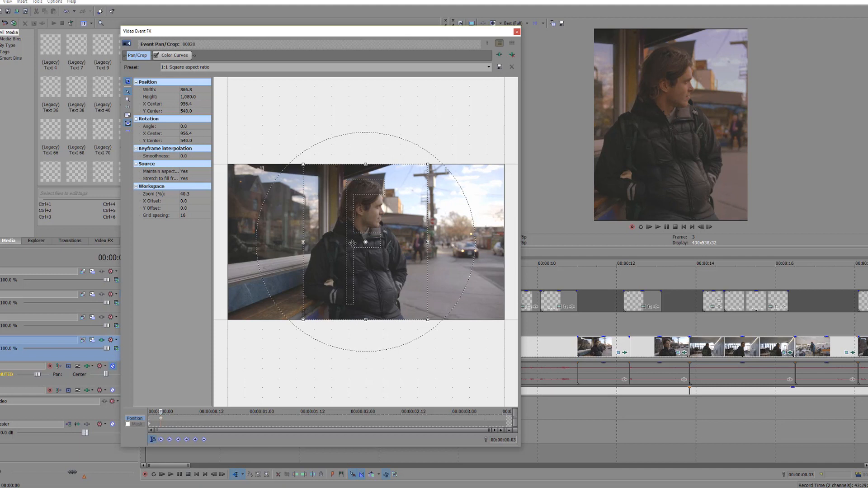
mouse_move(749, 32)
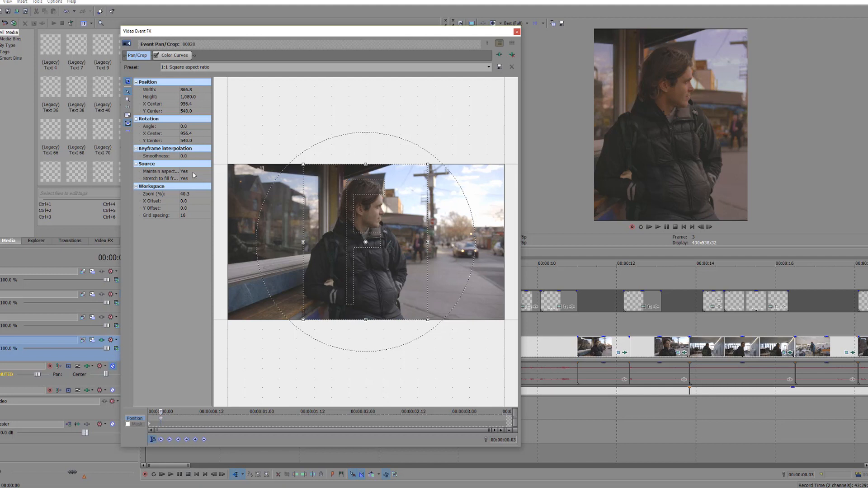
- Set the Source option Maintain aspect ratio to No
left_click(207, 171)
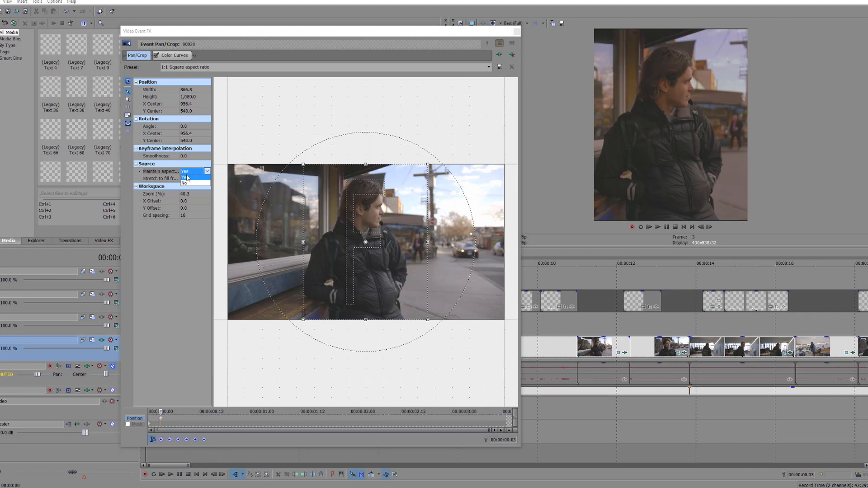
left_click(185, 183)
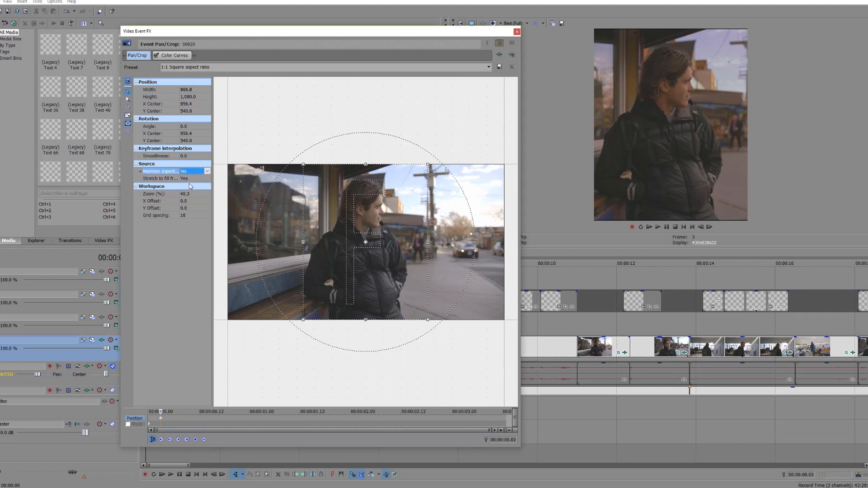
mouse_move(512, 43)
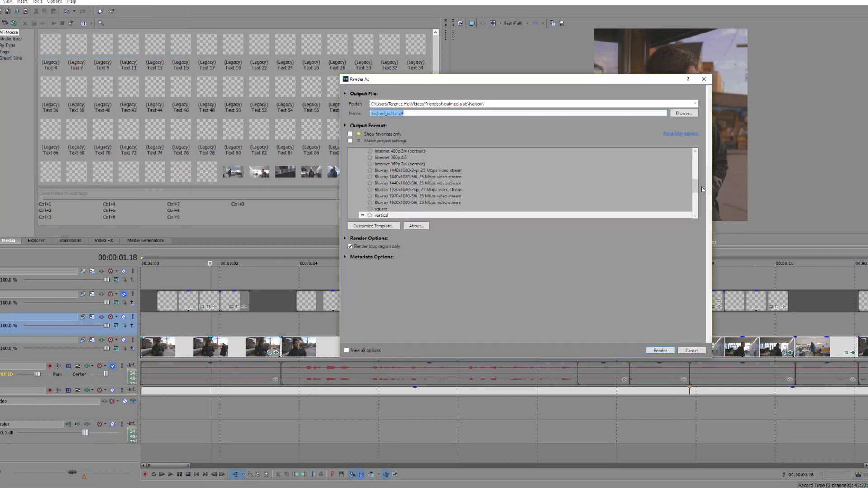
- Customize the Internet HD 1080p template with a Custom 1080×1352 frame size
scroll("up", 3)
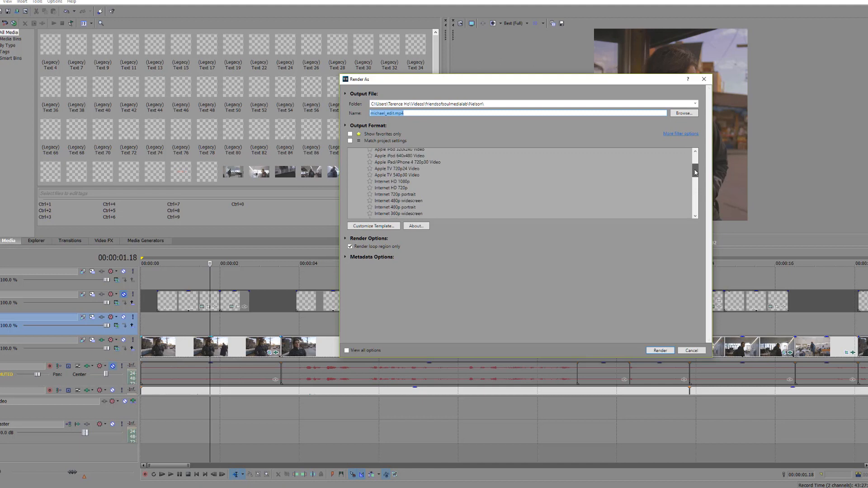
left_click(373, 226)
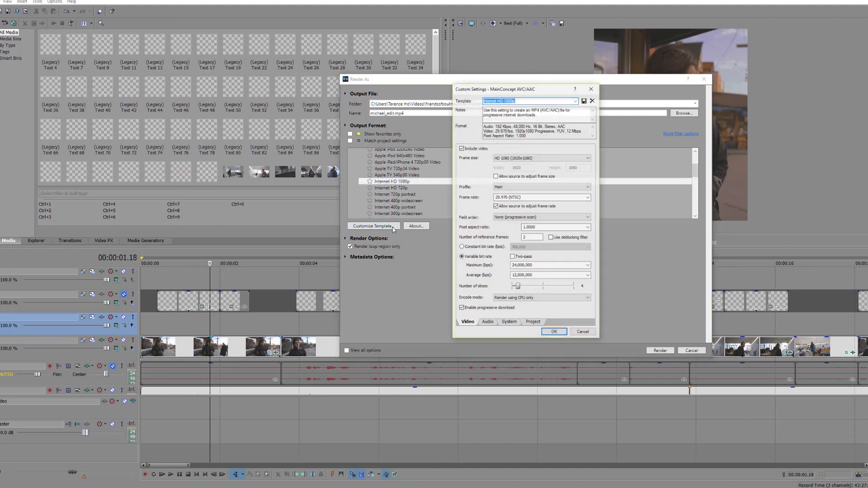
left_click(588, 158)
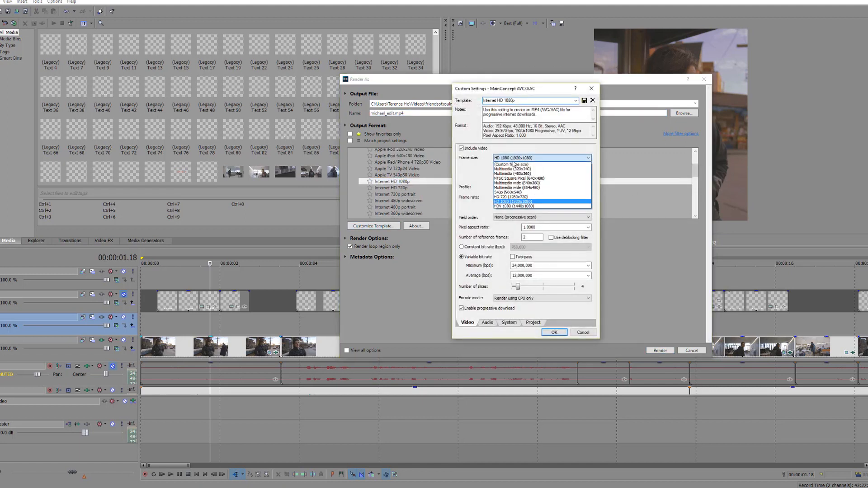
left_click(512, 164)
type("1353")
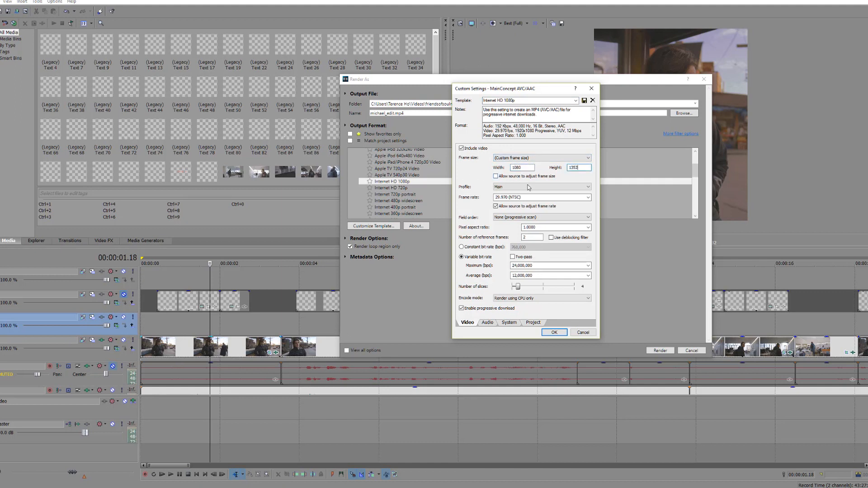
- Change the template's frame rate, check the Project tab, and confirm the settings
triple_click(540, 198)
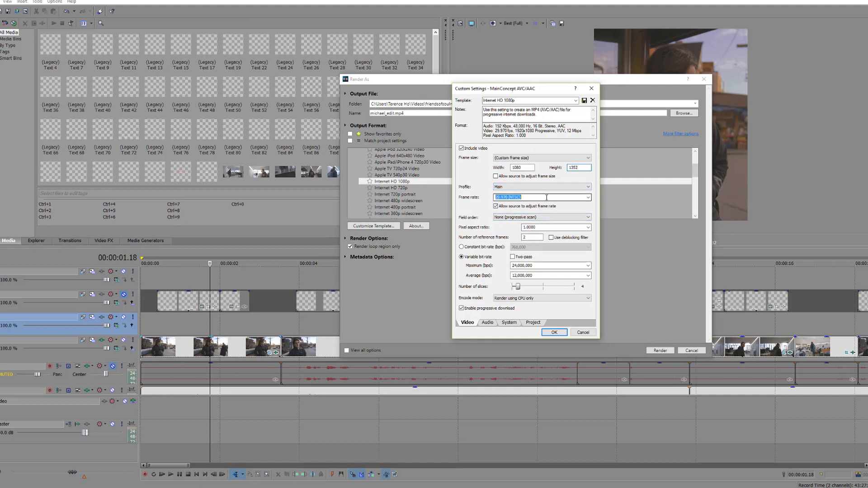
left_click(588, 198)
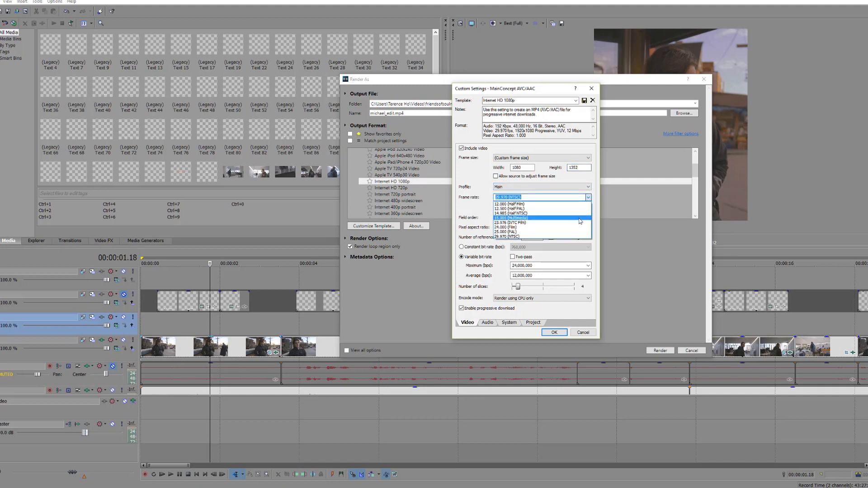
left_click(533, 323)
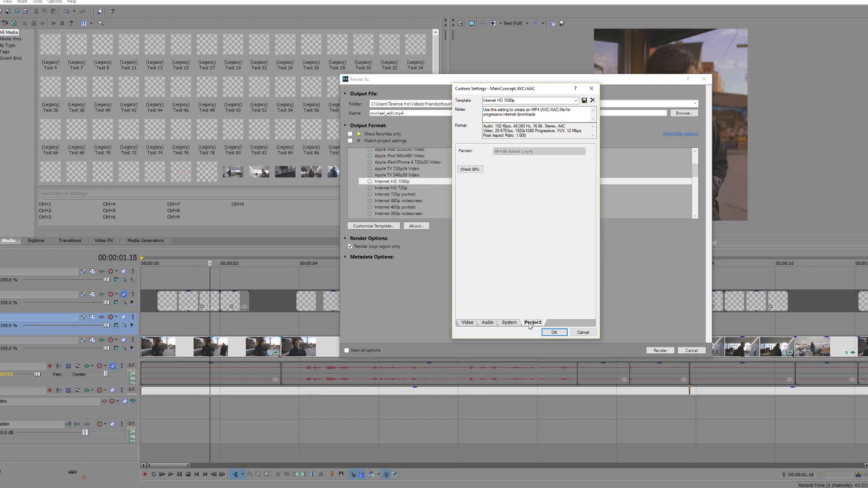
left_click(532, 322)
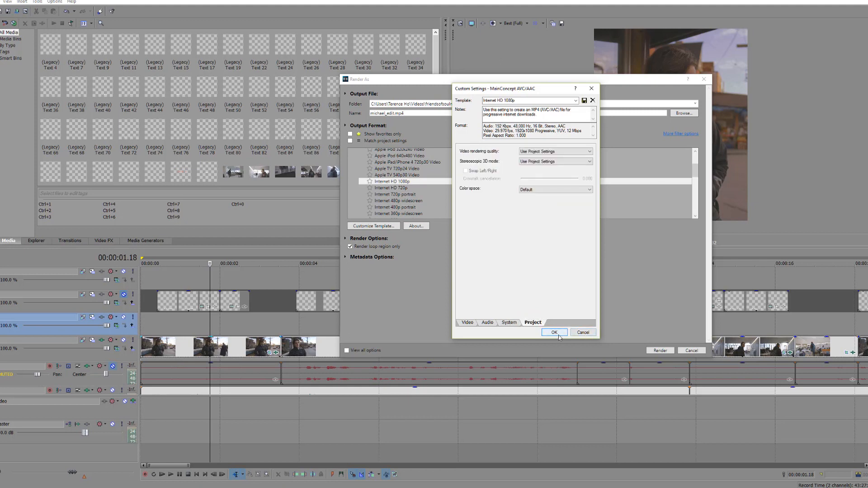
left_click(554, 332)
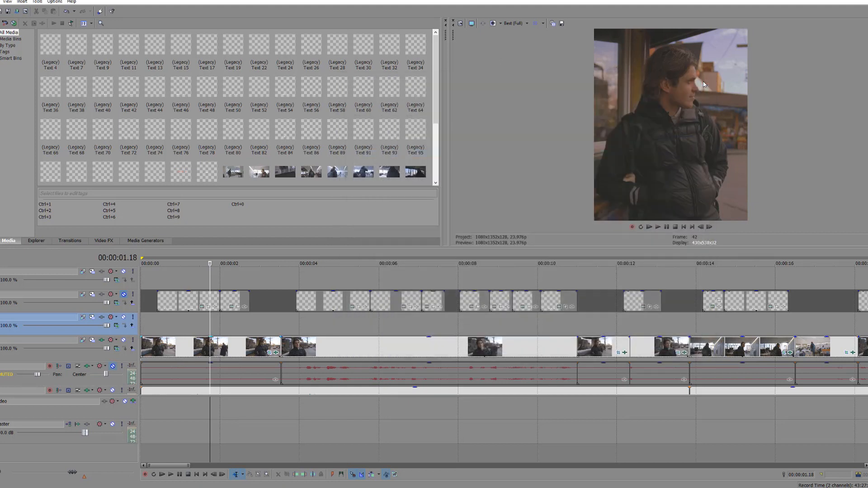